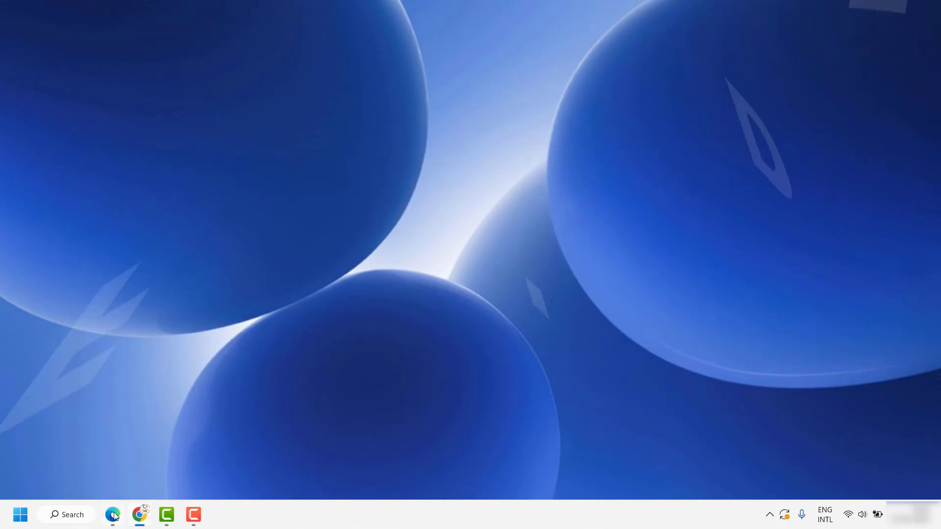
Step: Launch Edge, then search Windows for 'registry Editor' to find the Registry Editor app
left_click(112, 515)
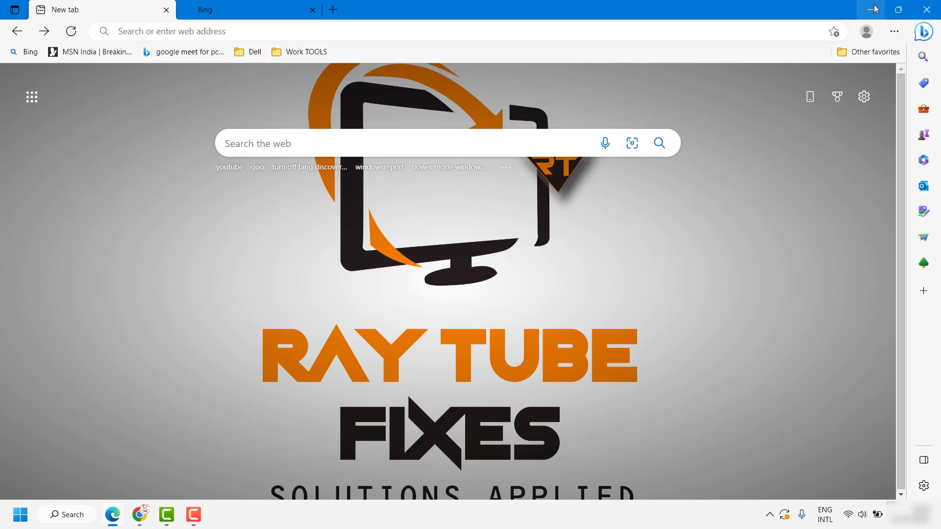
mouse_move(872, 9)
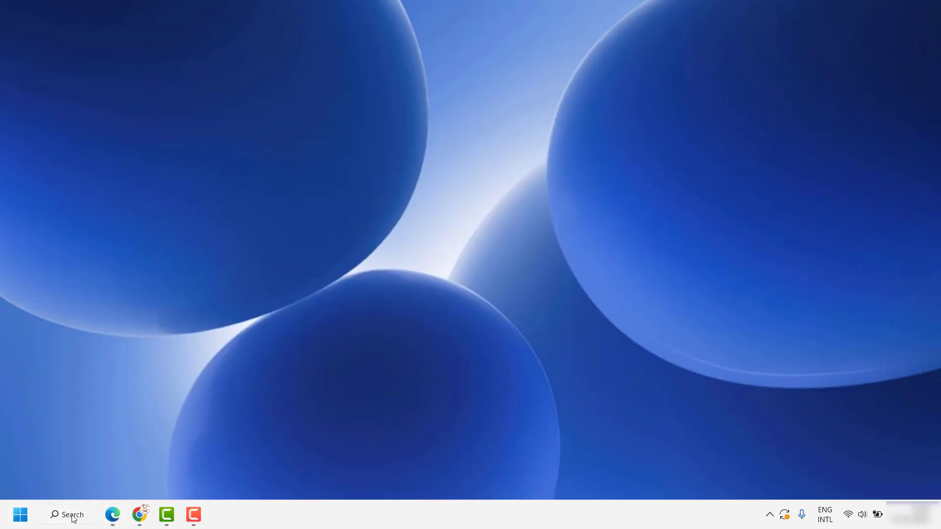
left_click(65, 515)
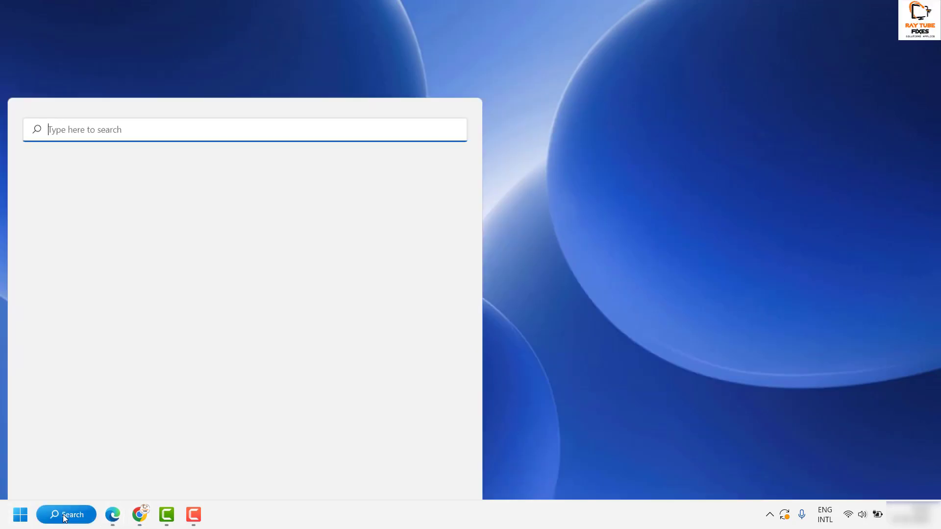
type("registry Editor")
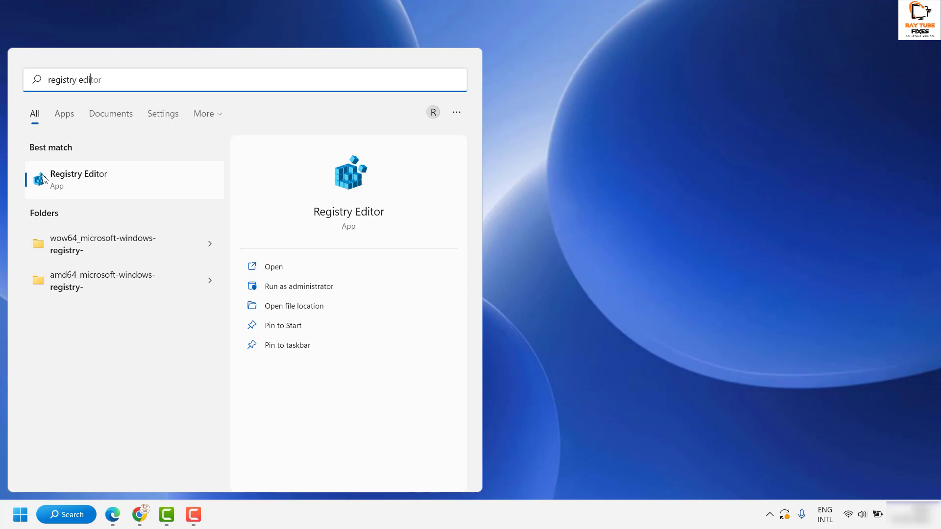
mouse_move(349, 178)
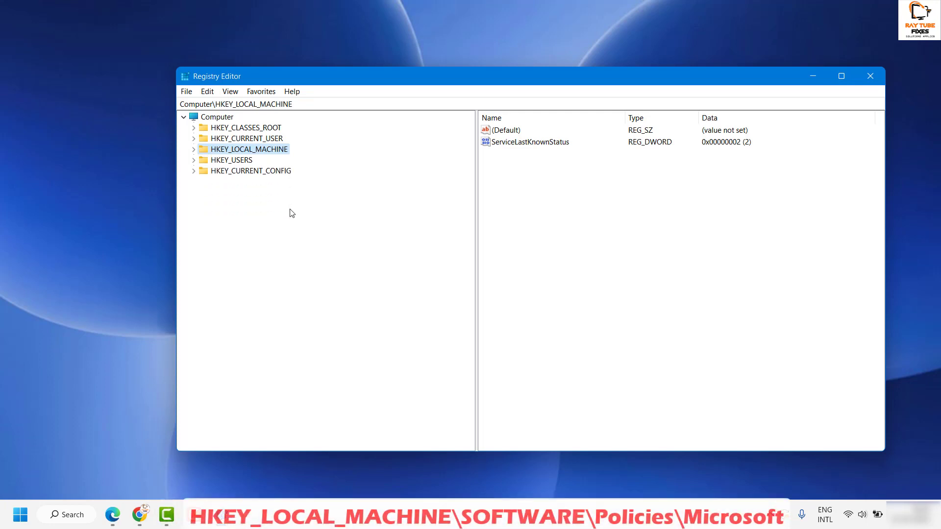
mouse_move(255, 158)
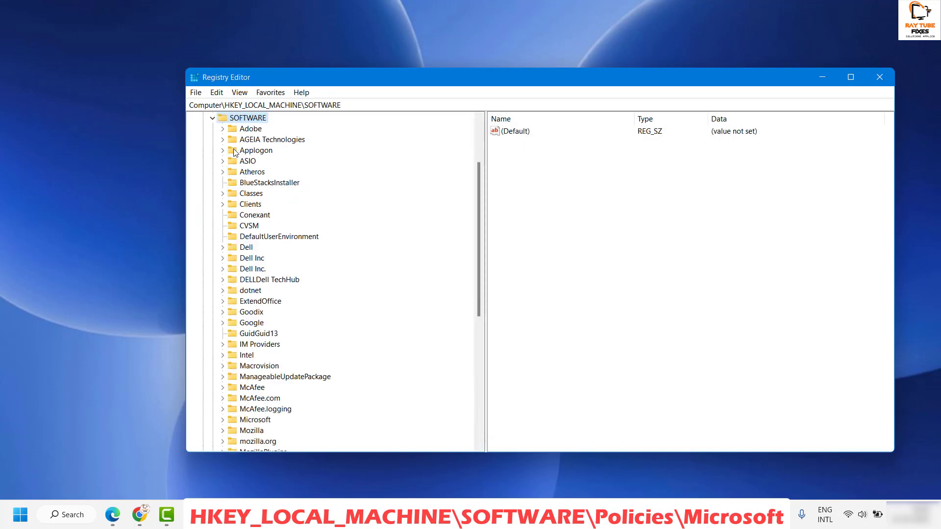
Step: Expand HKEY_LOCAL_MACHINE\SOFTWARE\Policies and the Microsoft key beneath it
left_click(248, 161)
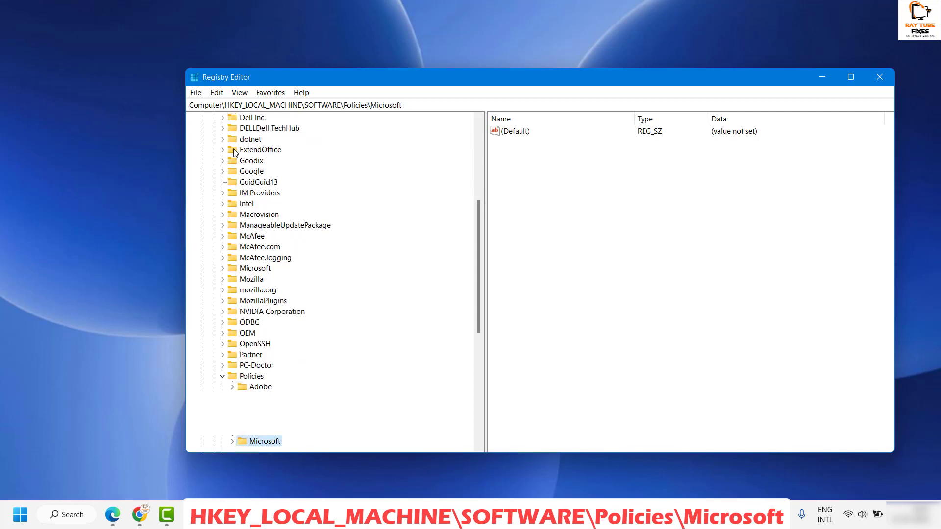
left_click(233, 290)
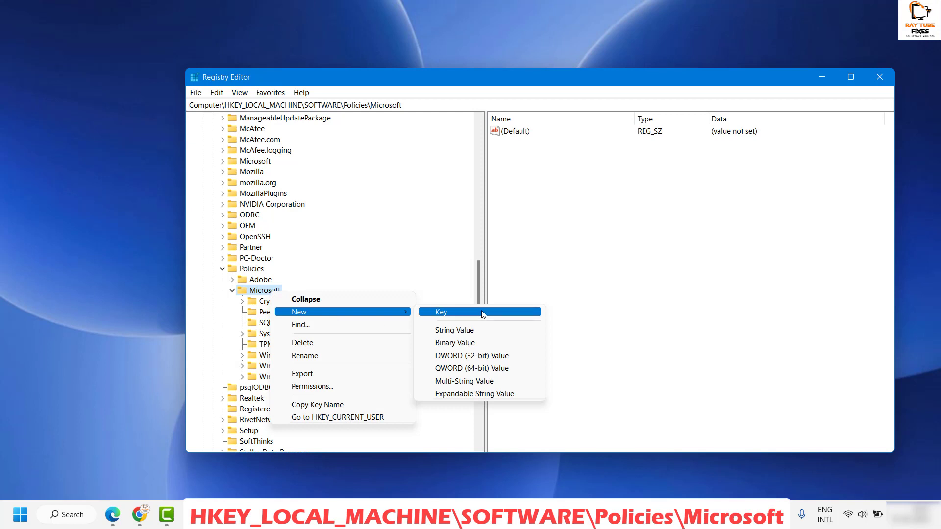
Step: Create a new key named Edge under Policies\Microsoft
left_click(441, 312)
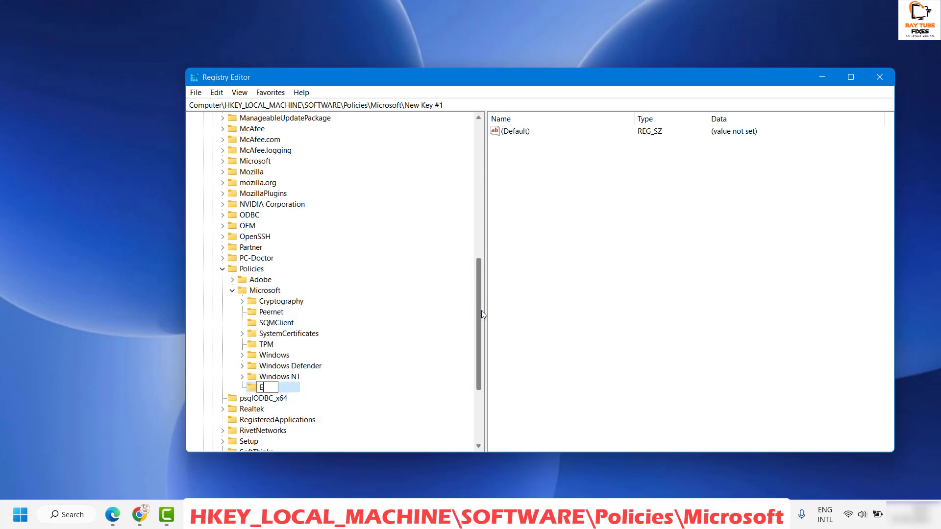
type("Edge")
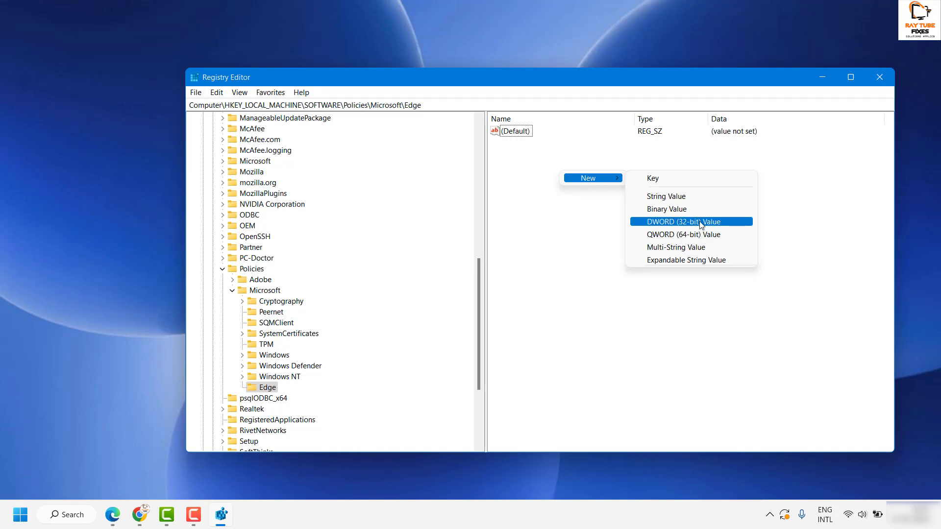
Step: Add a DWORD named HubsSidebarEnabled in the Edge key and set its value to 0
left_click(679, 222)
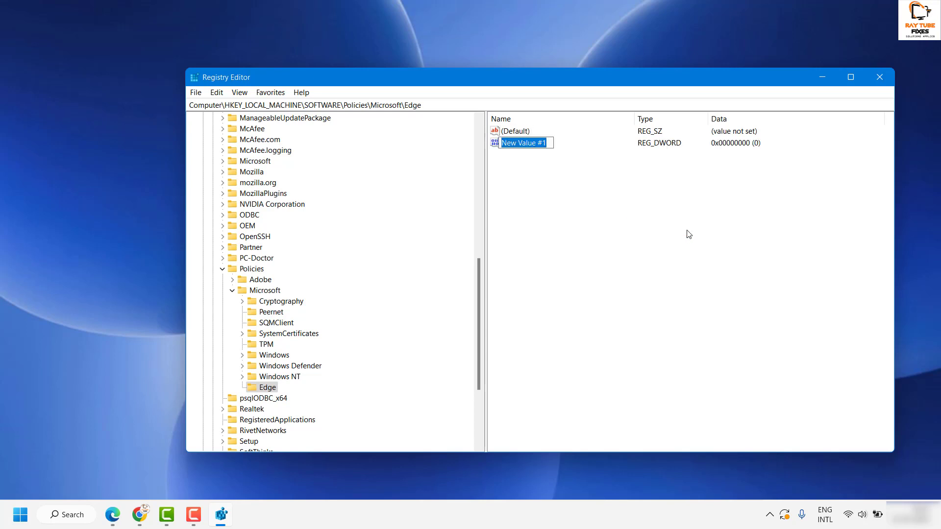
type("HubsSidebarEnabled")
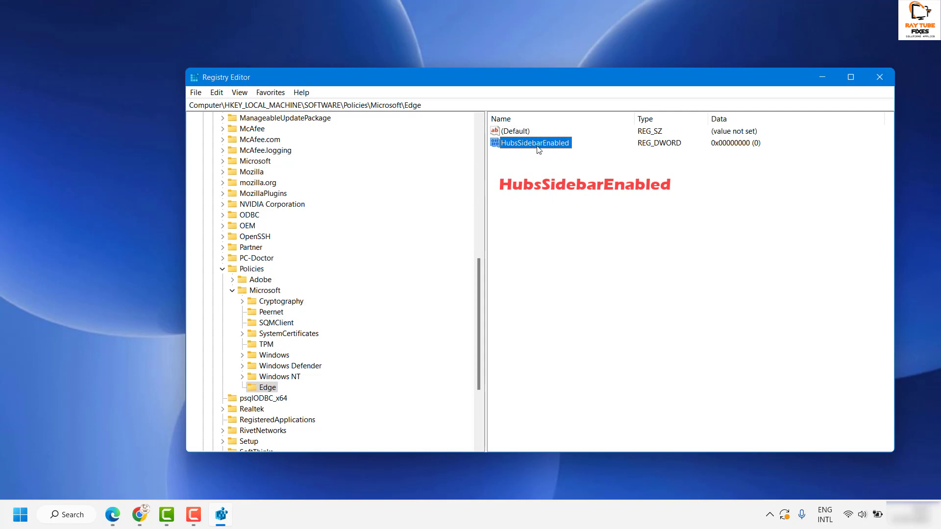
double_click(536, 143)
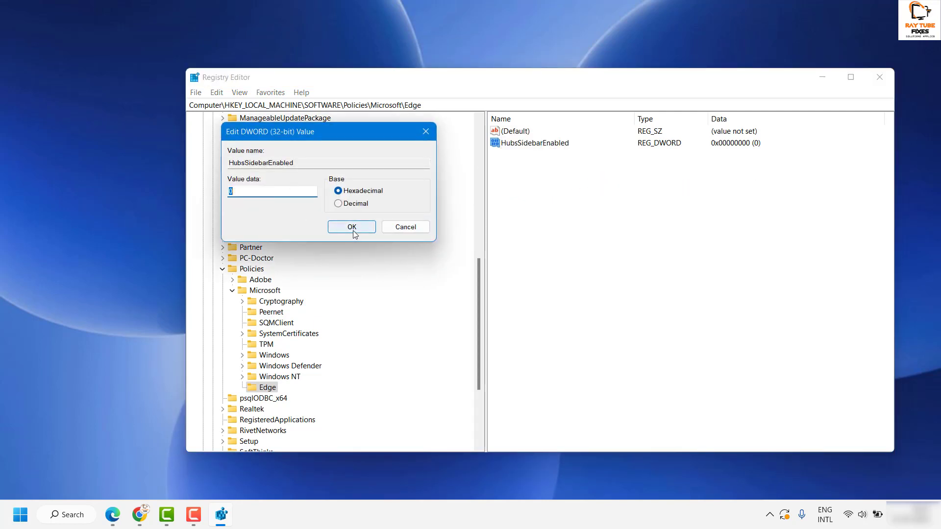
left_click(351, 227)
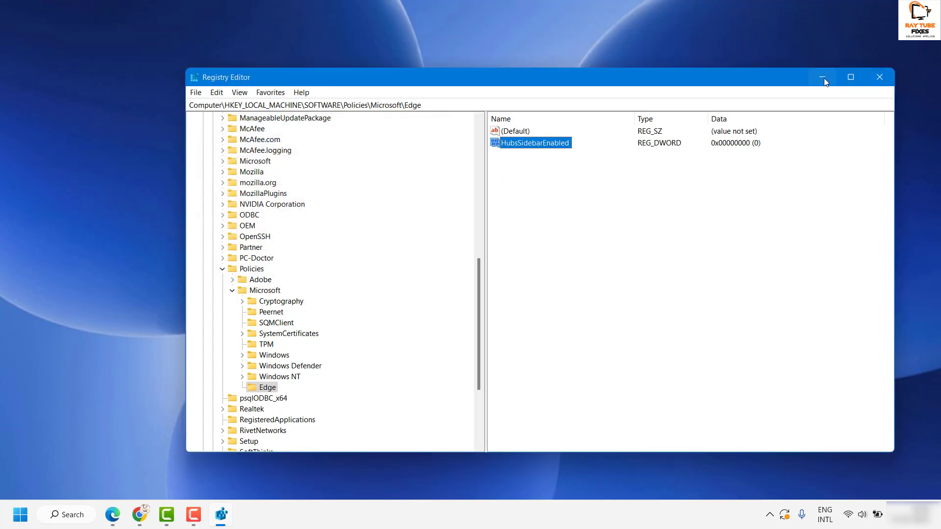
Step: Reopen Edge to confirm the Bing button is gone, then return to Registry Editor
left_click(825, 77)
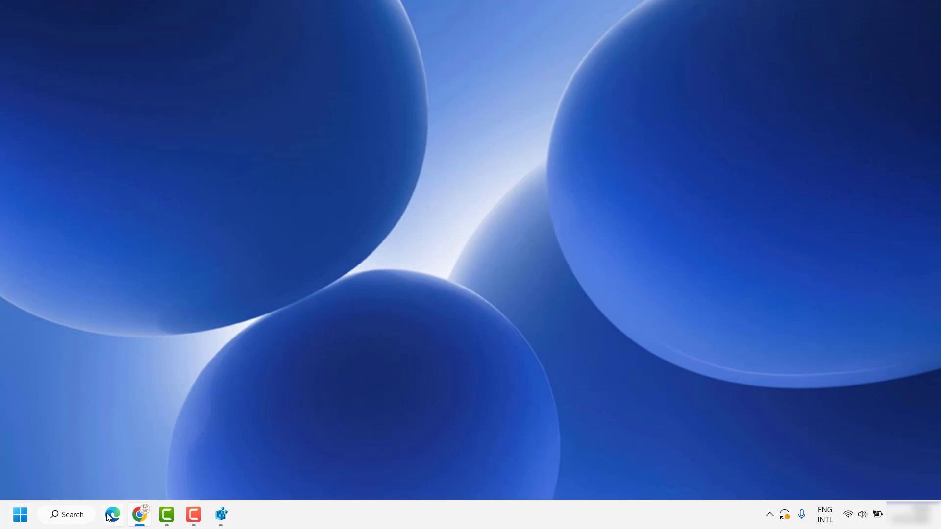
left_click(112, 514)
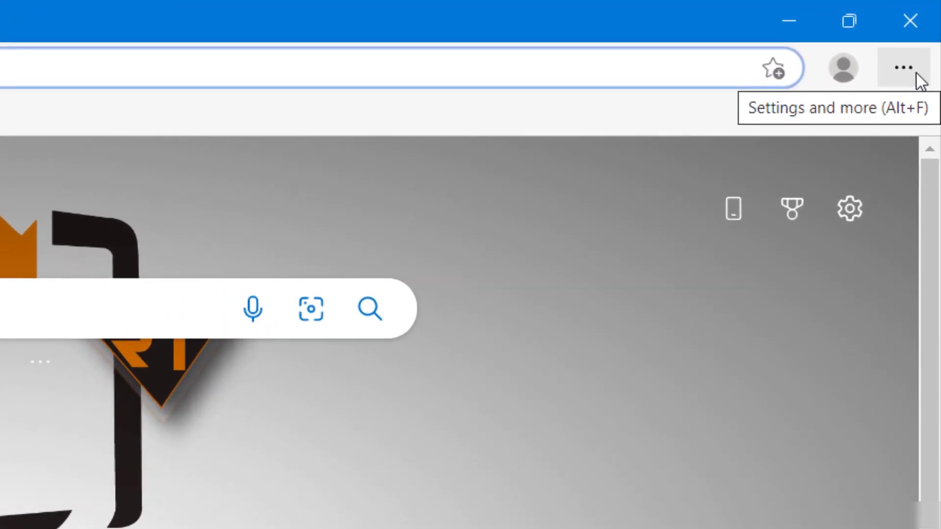
left_click(909, 20)
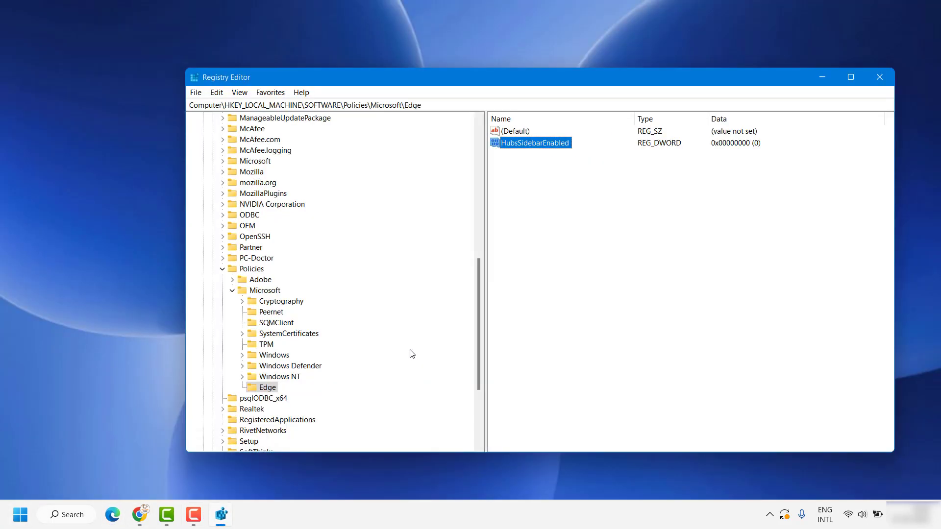
Step: Delete the Edge key, close Registry Editor and reopen Edge to see the Bing button again
left_click(268, 388)
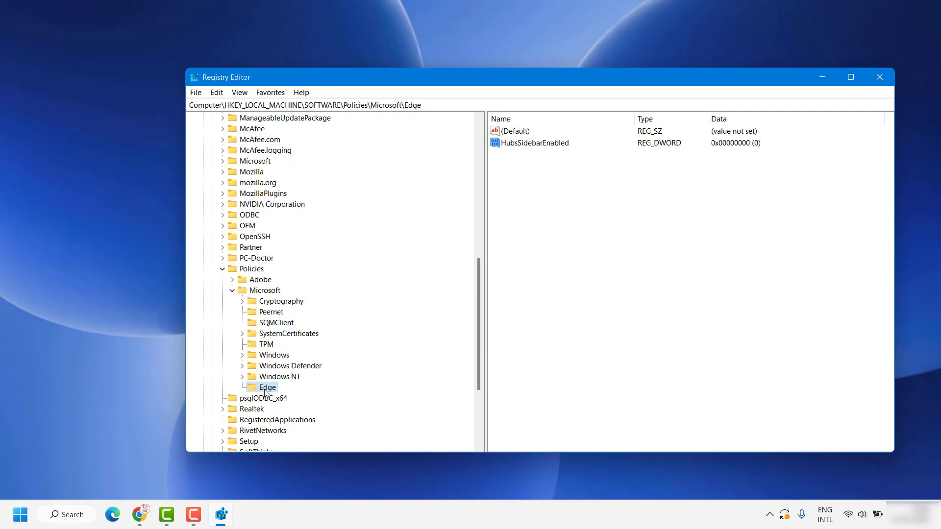
left_click(279, 377)
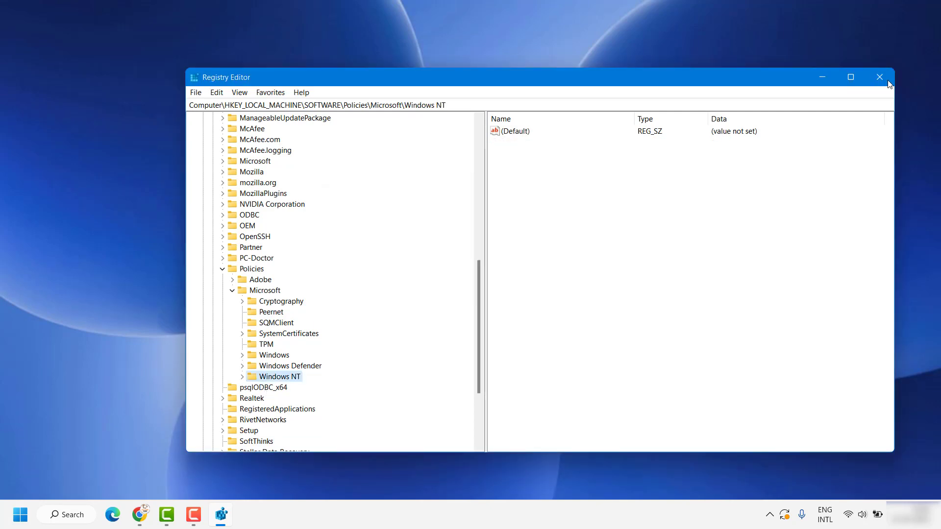
left_click(880, 76)
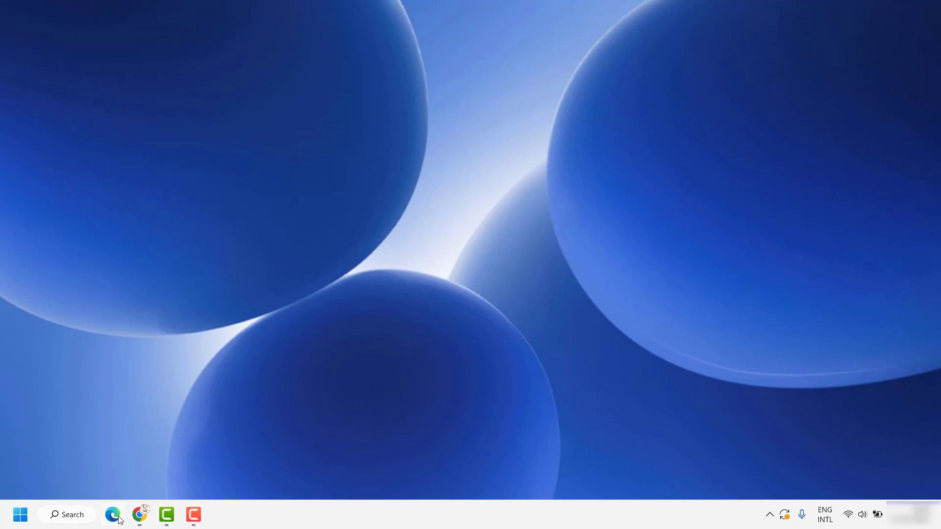
left_click(114, 514)
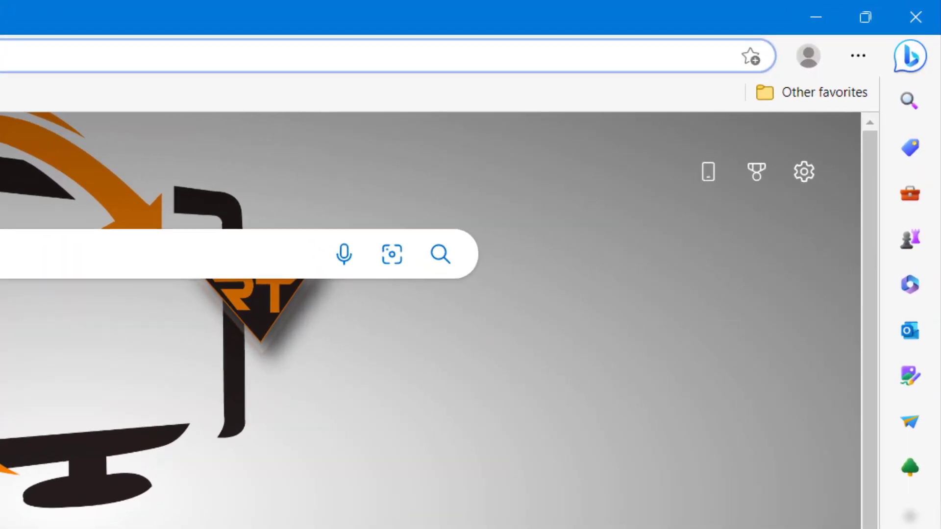